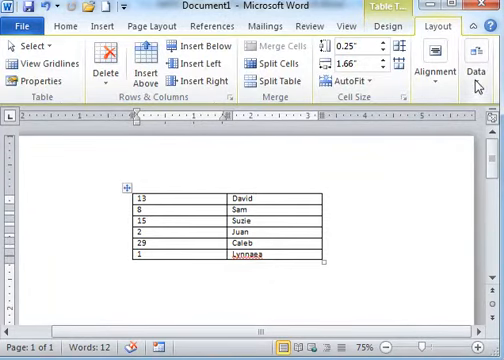
pyautogui.moveTo(478, 84)
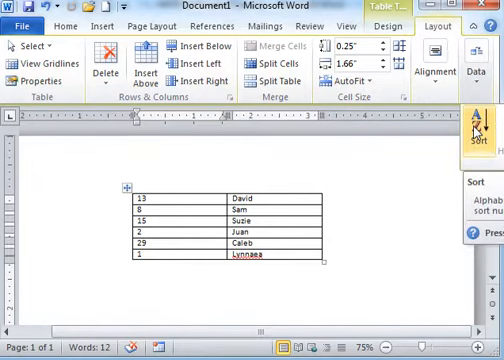
# - Bring up the Sort dialog for the six-row table of numbers and names
pyautogui.click(472, 94)
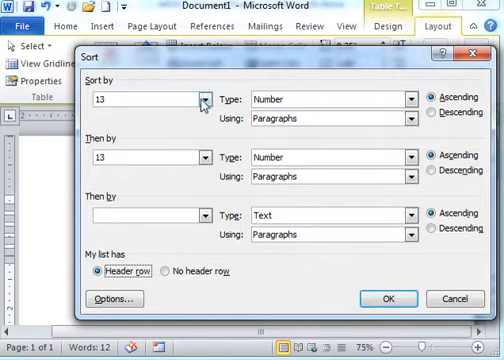
# - Choose 'No header row' so every row, including the first, is sorted as data
pyautogui.click(200, 102)
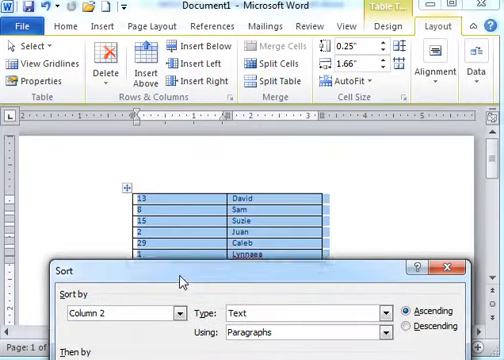
# - Sort by Column 1 as numbers in Descending order
pyautogui.click(176, 312)
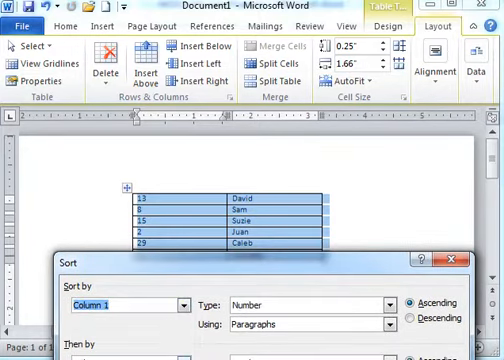
pyautogui.moveTo(158, 324)
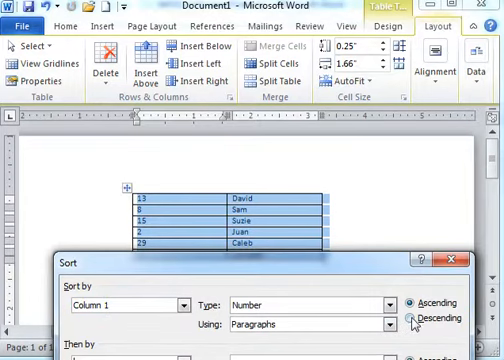
pyautogui.click(412, 318)
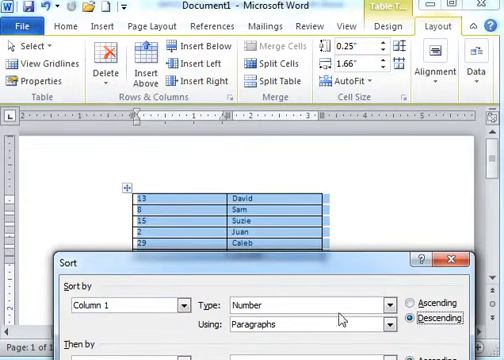